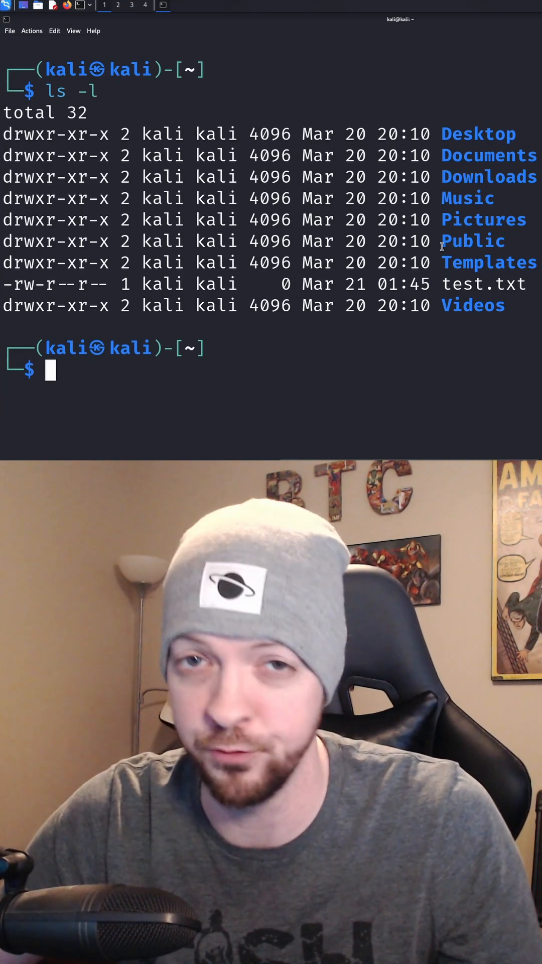
- Run ls -a then ls -la to list the home directory including hidden files like .bashrc
{"action": "key", "text": "Return"}
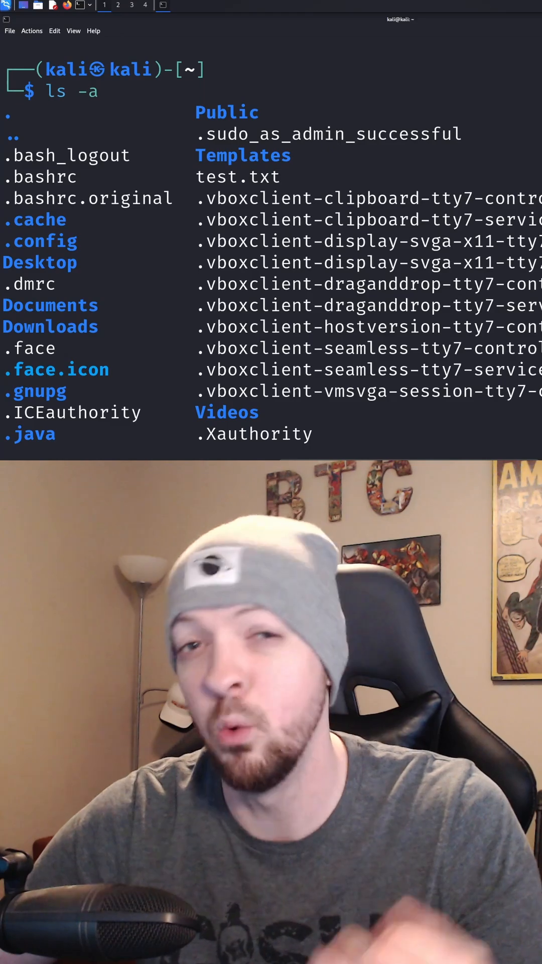
{"action": "type", "text": "la"}
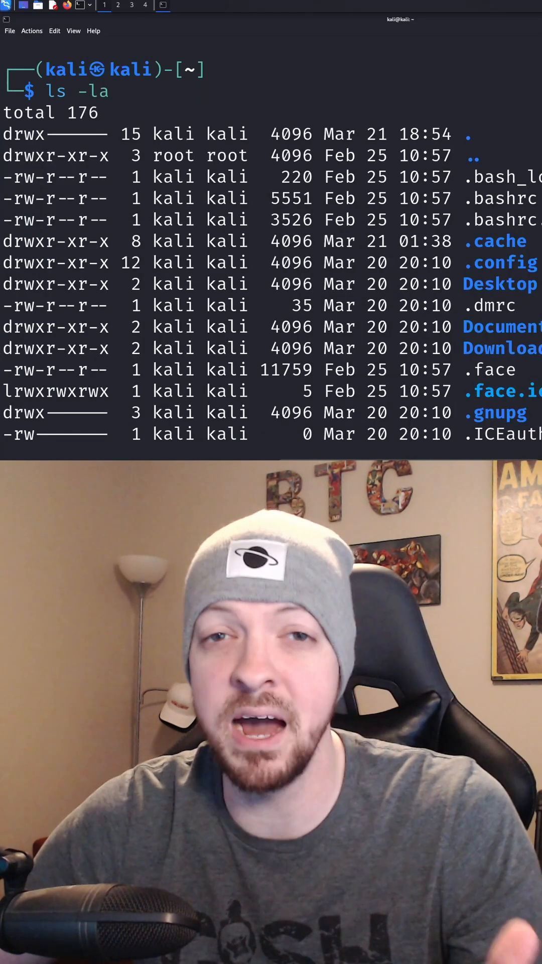